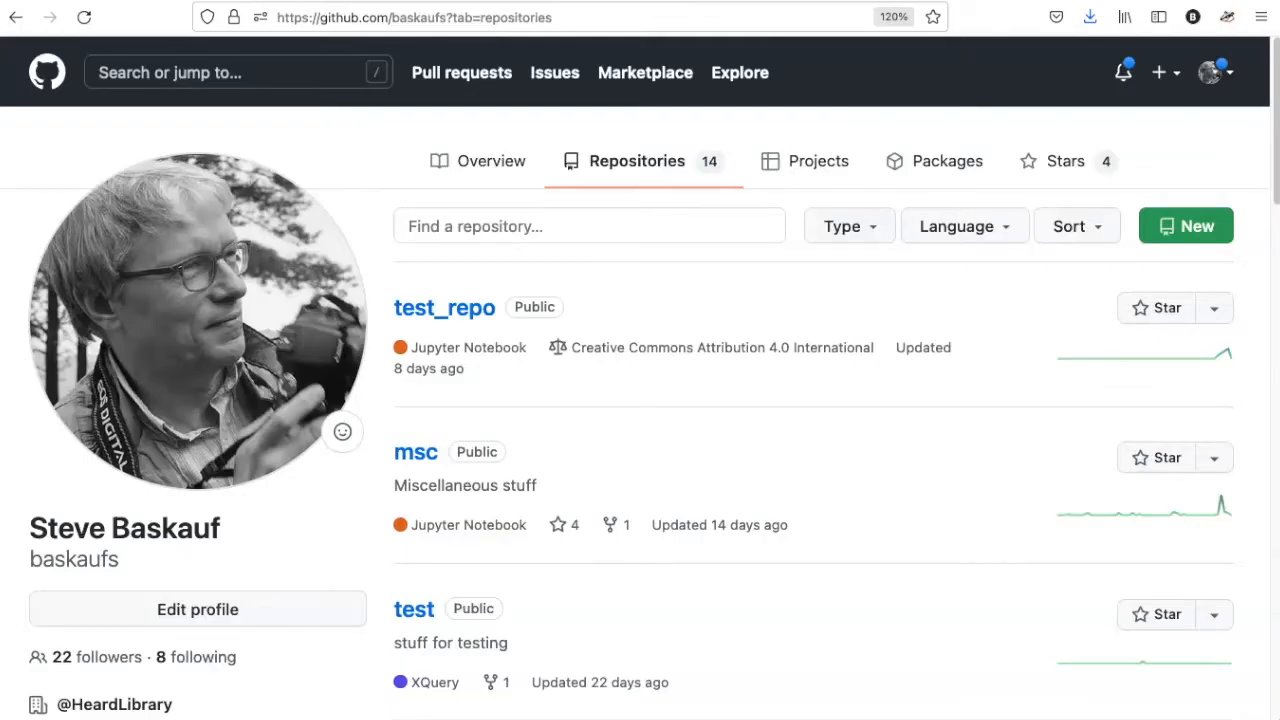
{"action": "mouse_move", "coordinate": [1196, 236]}
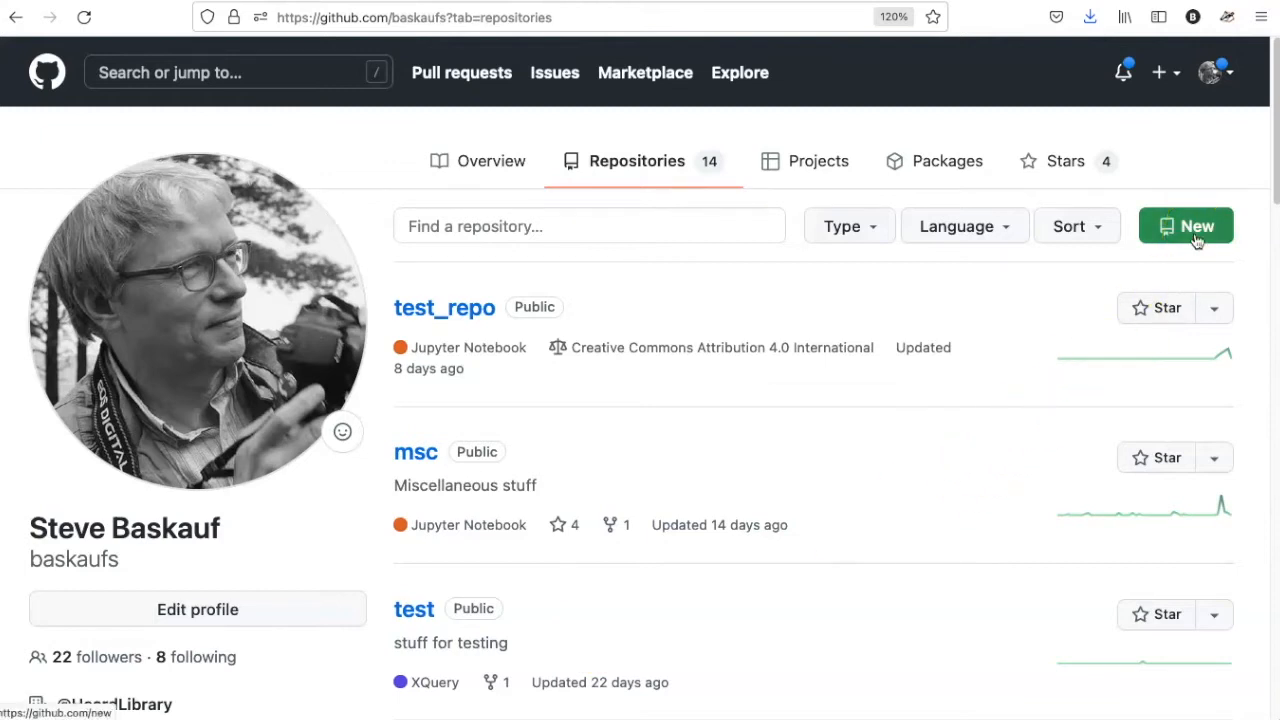
Create a public repository named test_website initialised with a README file.
{"action": "left_click", "coordinate": [1186, 224]}
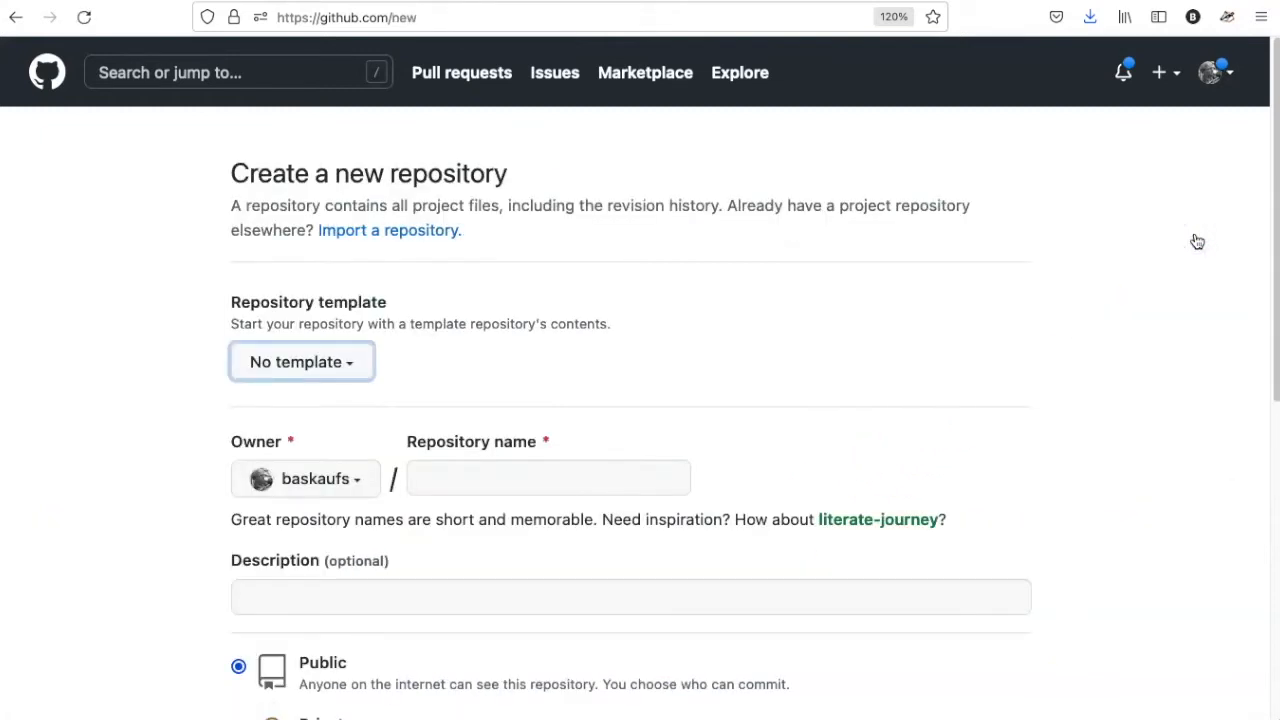
{"action": "left_click", "coordinate": [548, 478]}
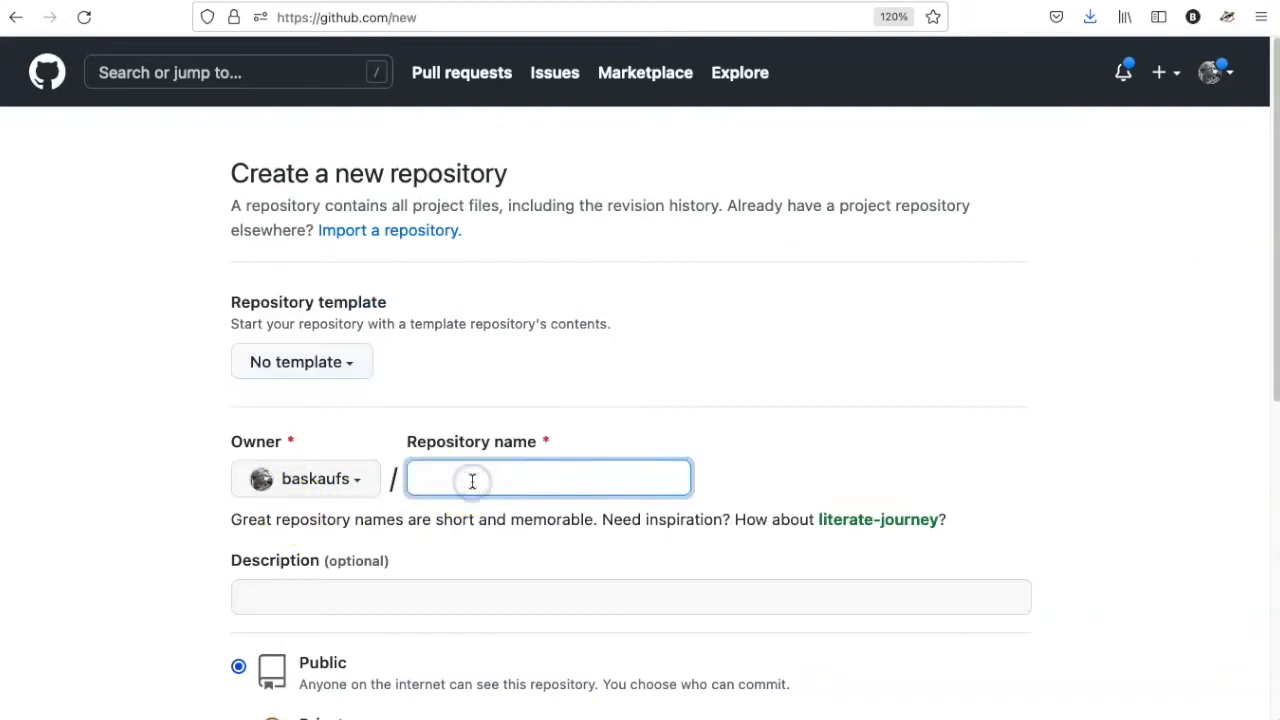
{"action": "type", "text": "test_website"}
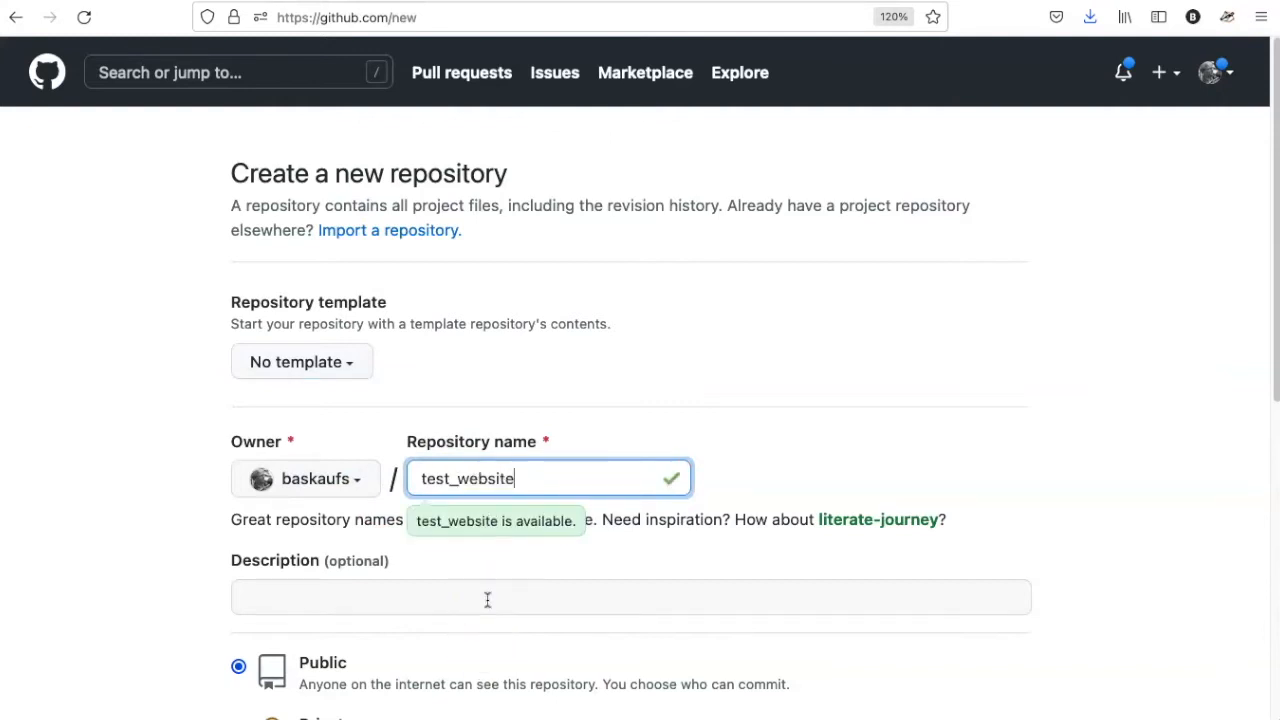
{"action": "scroll", "scroll_direction": "down", "scroll_amount": 3}
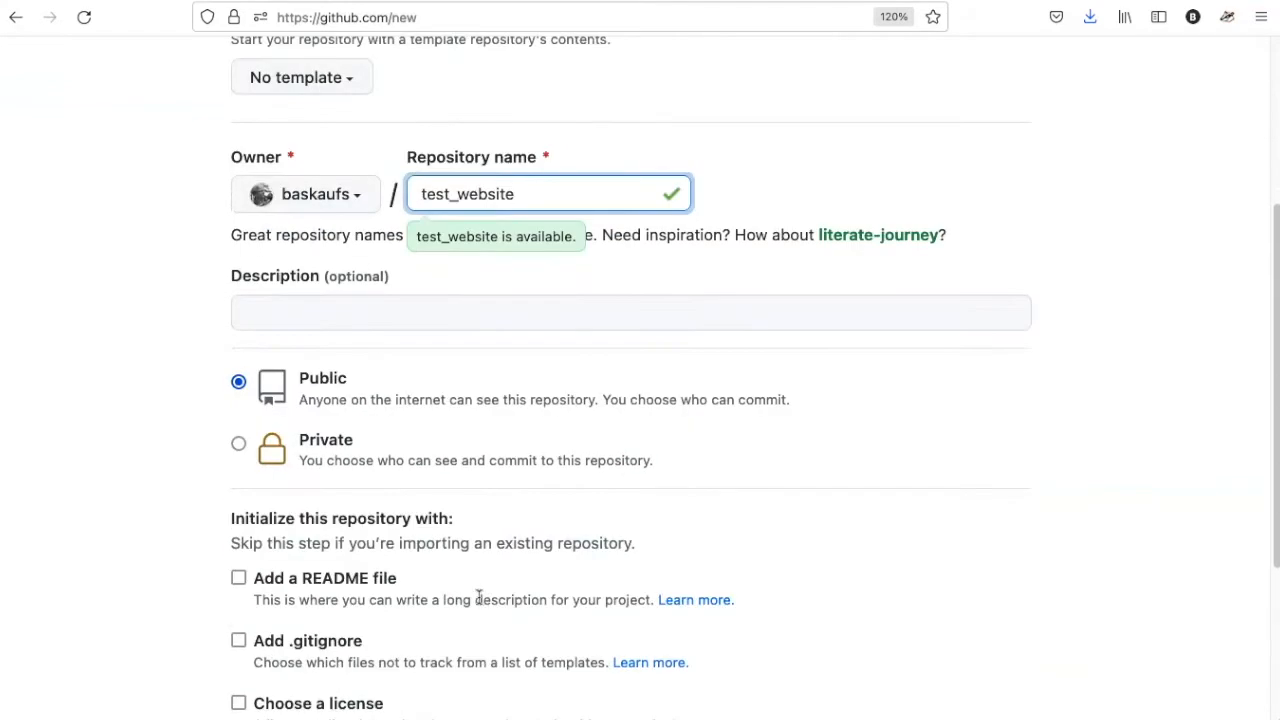
{"action": "scroll", "scroll_direction": "down", "scroll_amount": 3}
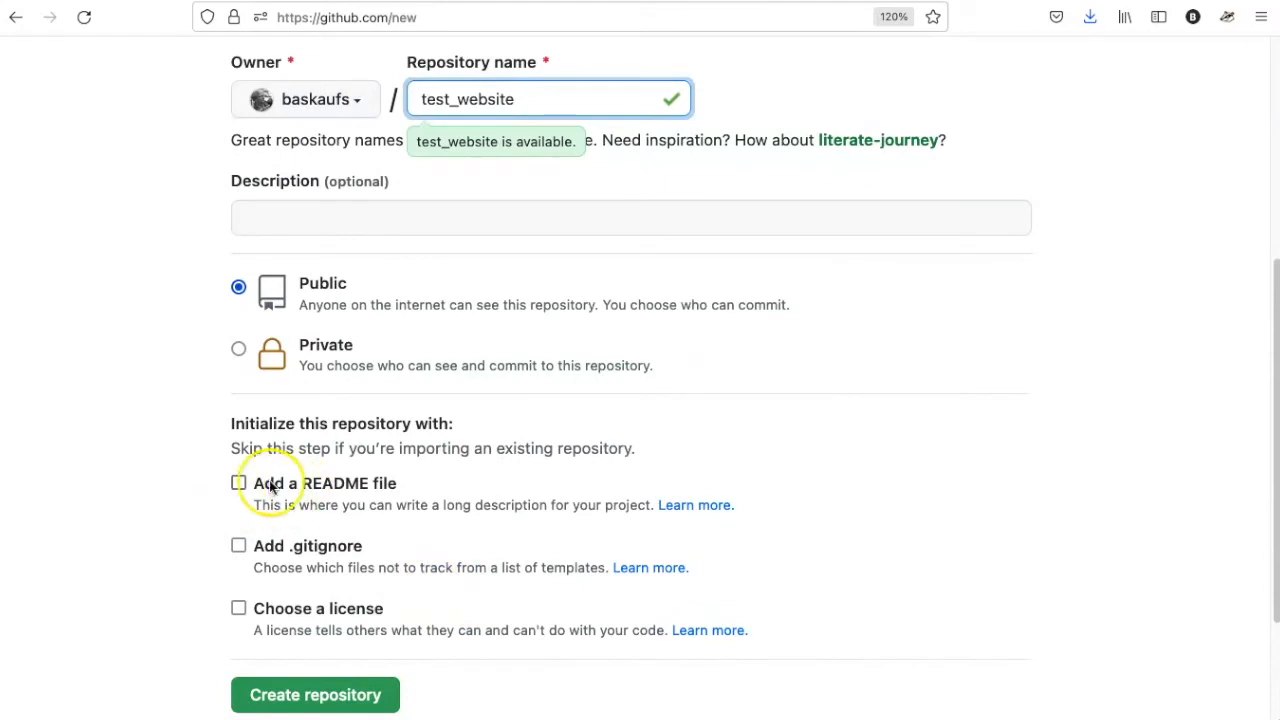
{"action": "left_click", "coordinate": [240, 482]}
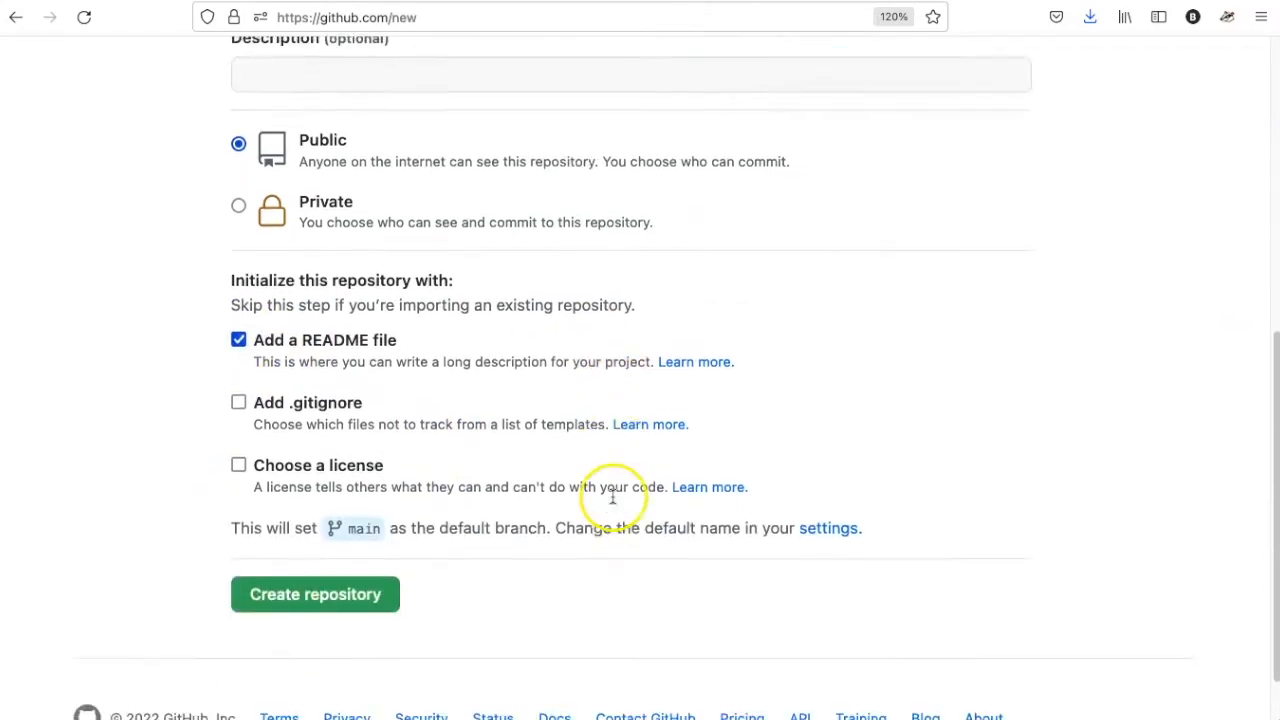
{"action": "left_click", "coordinate": [316, 594]}
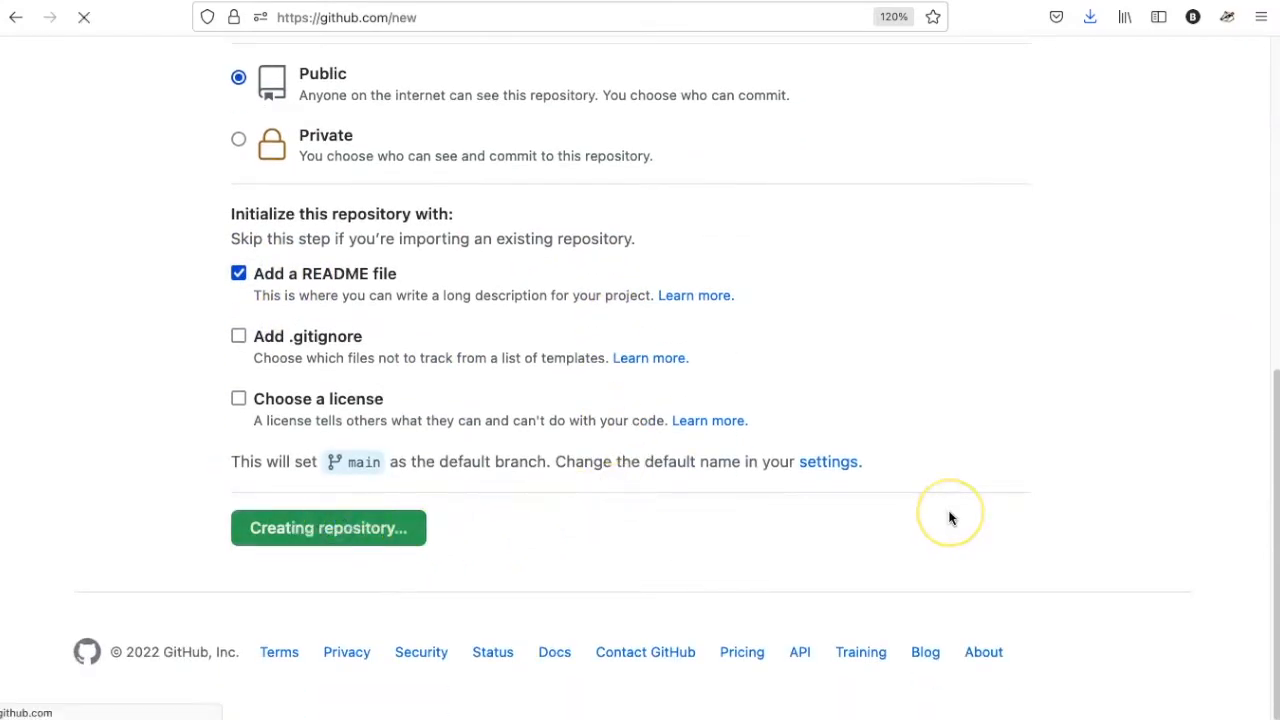
{"action": "left_click", "coordinate": [328, 528]}
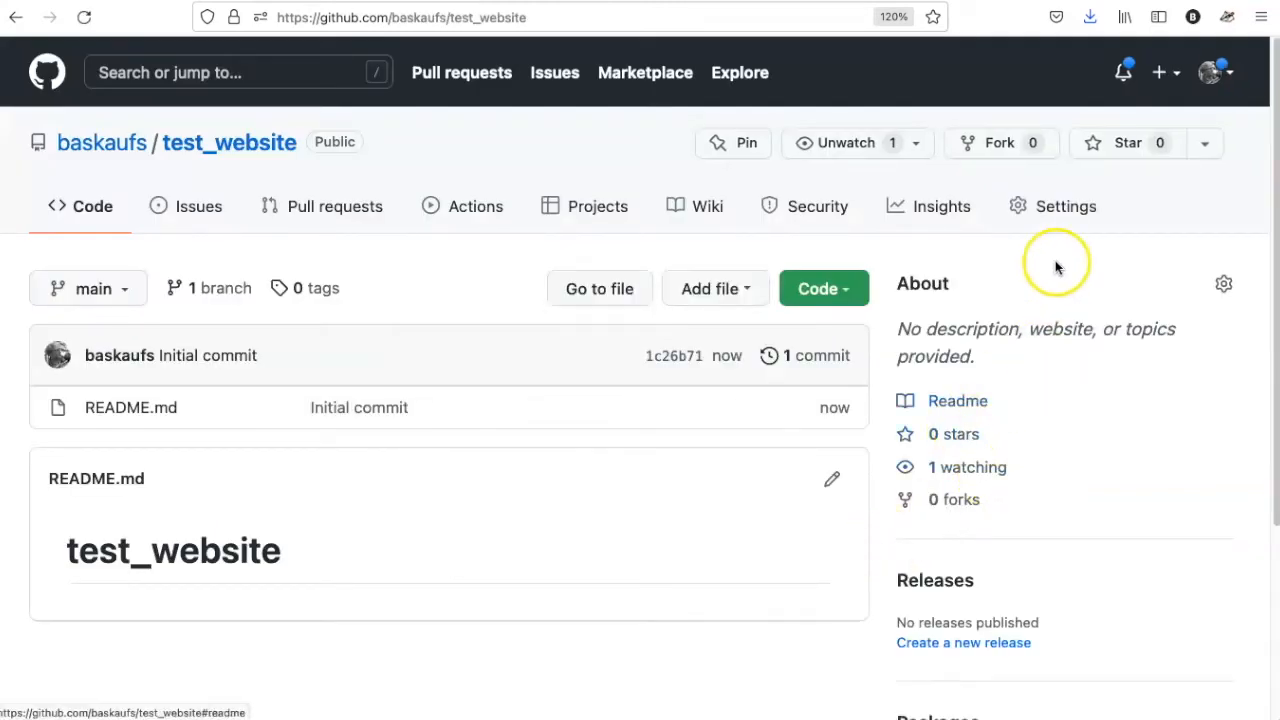
Set GitHub Pages for test_website to publish from the main branch /docs folder and save.
{"action": "left_click", "coordinate": [1066, 206]}
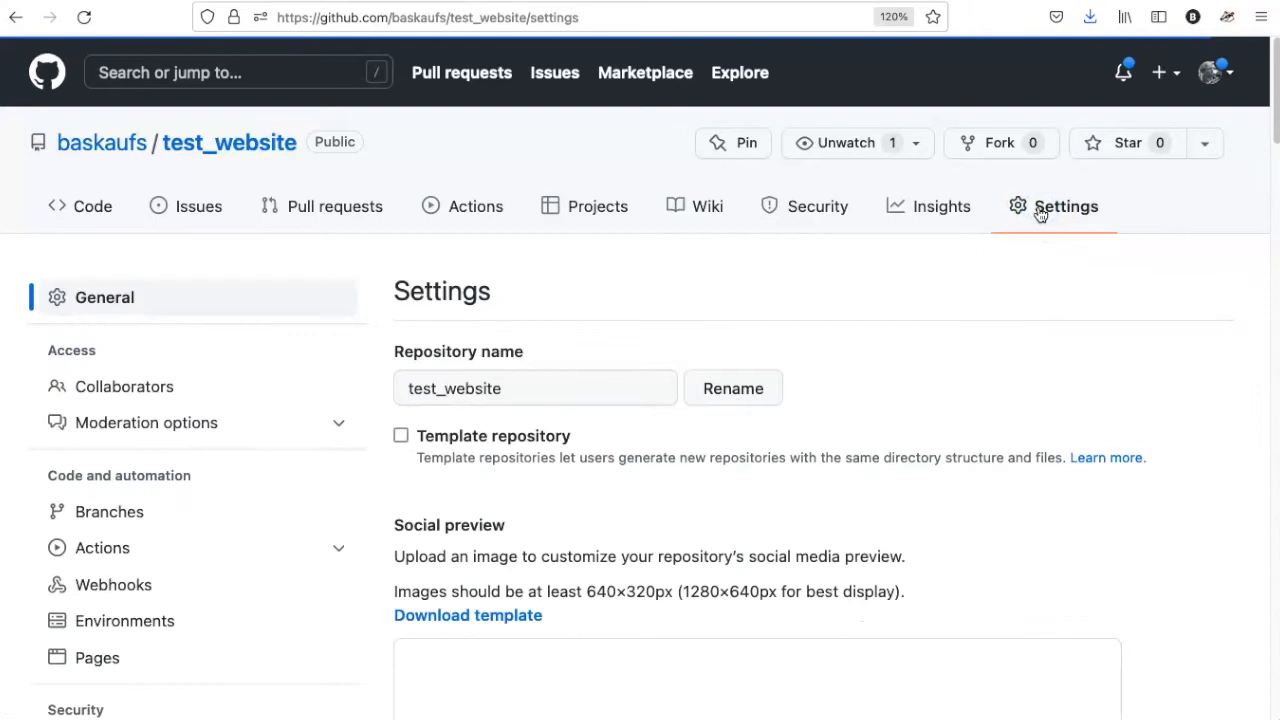
{"action": "mouse_move", "coordinate": [96, 656]}
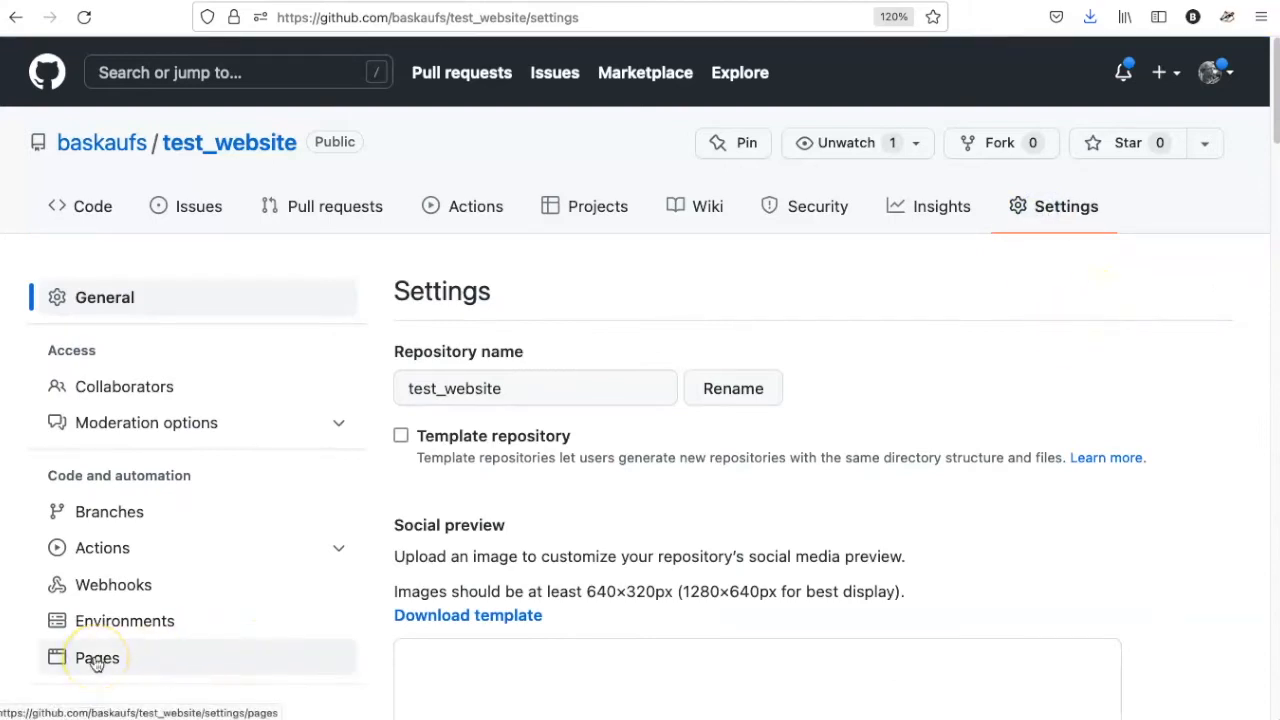
{"action": "left_click", "coordinate": [96, 656]}
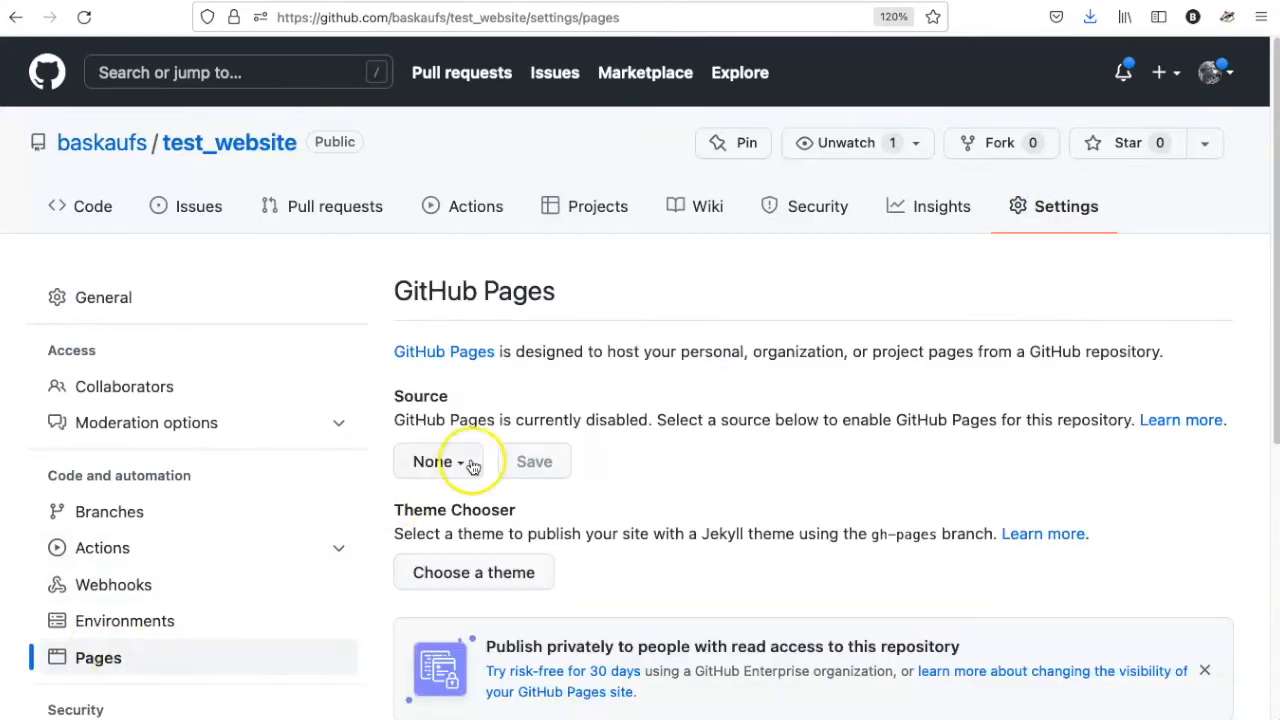
{"action": "left_click", "coordinate": [436, 460]}
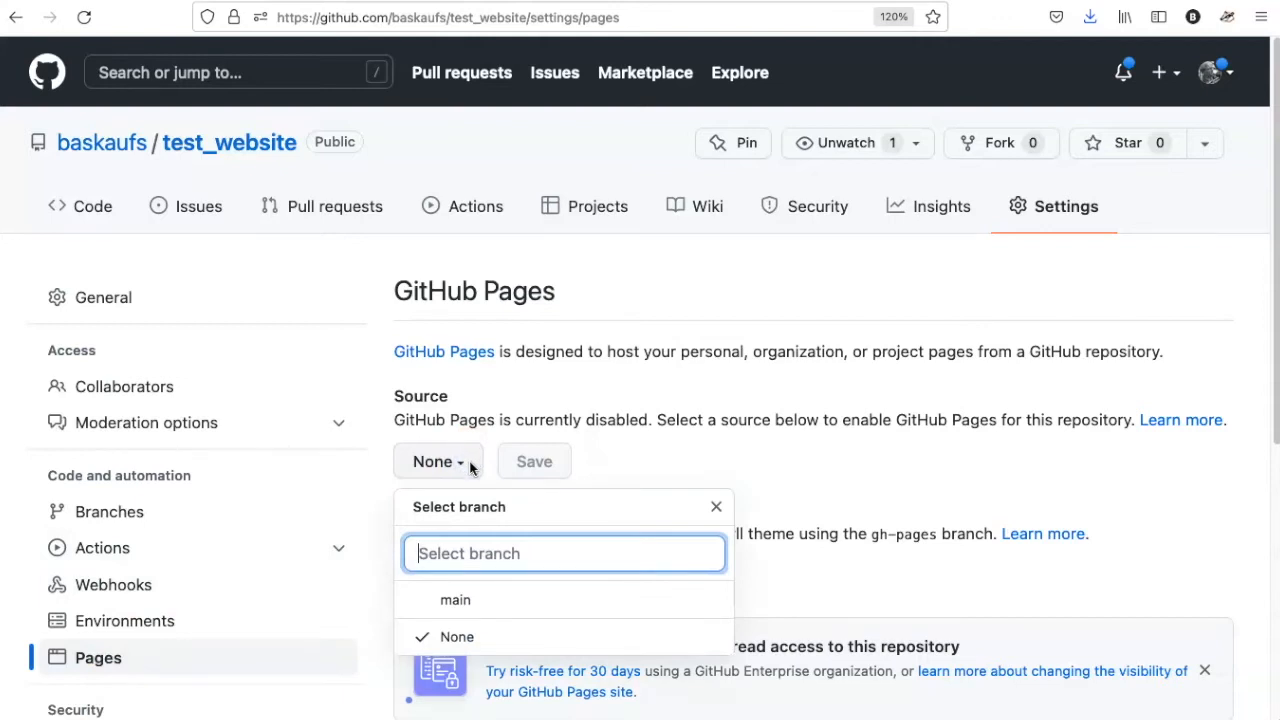
{"action": "left_click", "coordinate": [456, 600]}
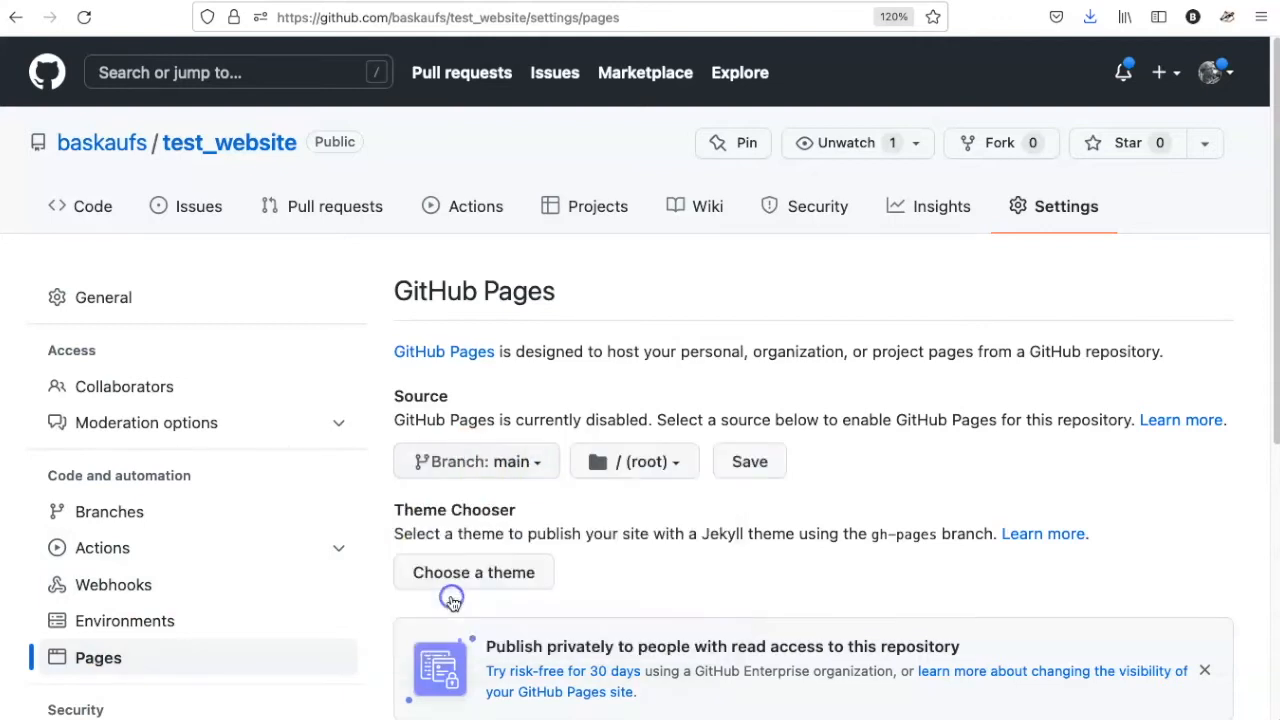
{"action": "mouse_move", "coordinate": [452, 600]}
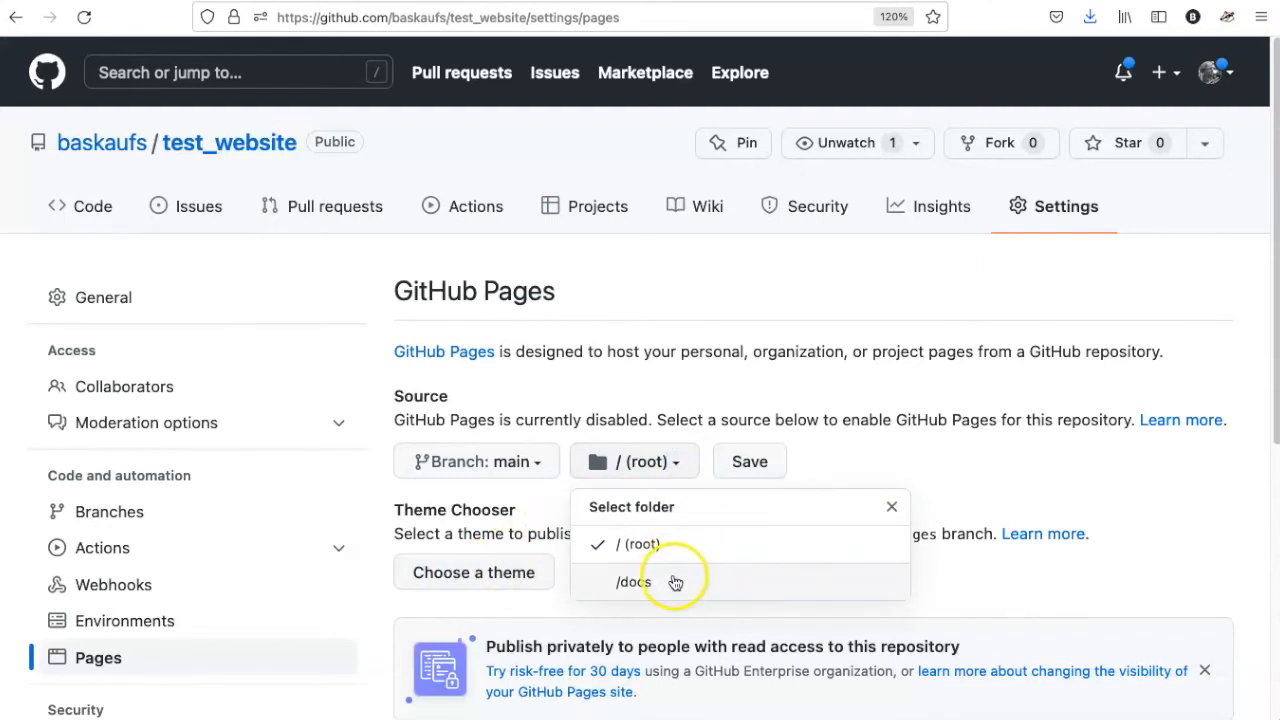
{"action": "left_click", "coordinate": [632, 580]}
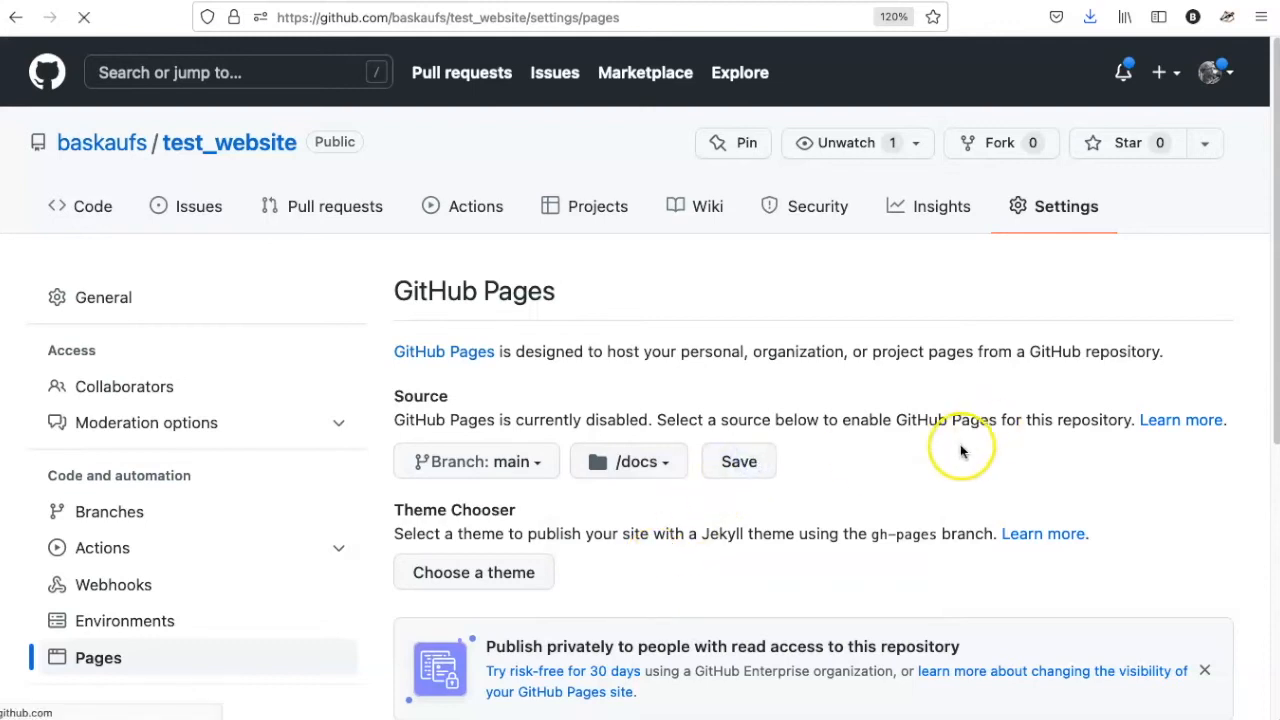
{"action": "left_click", "coordinate": [738, 460]}
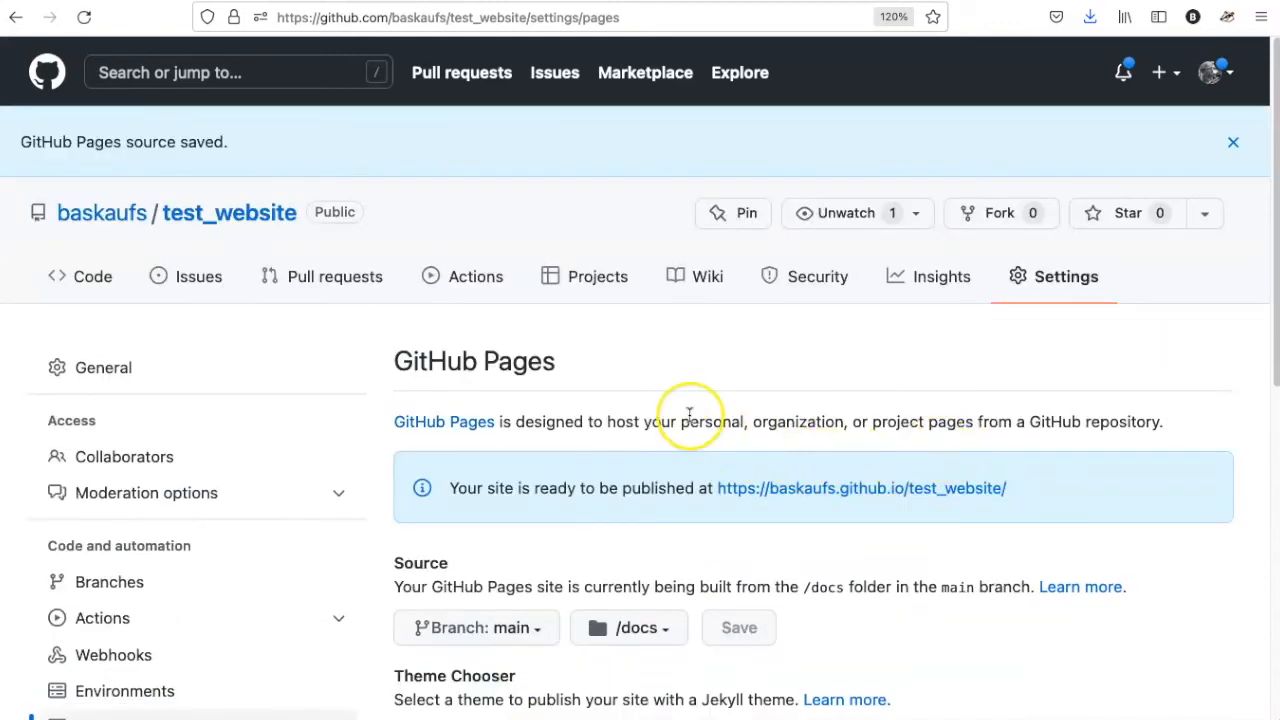
{"action": "scroll", "scroll_direction": "down", "scroll_amount": 3}
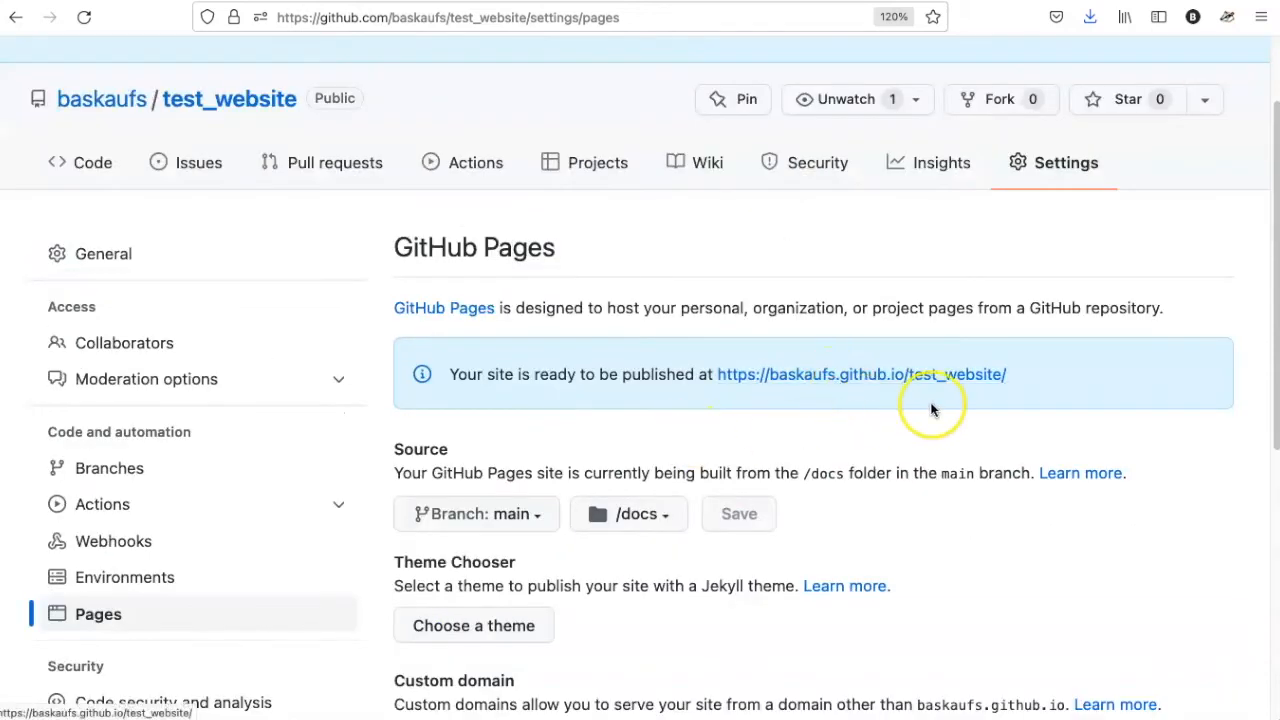
{"action": "mouse_move", "coordinate": [1040, 388]}
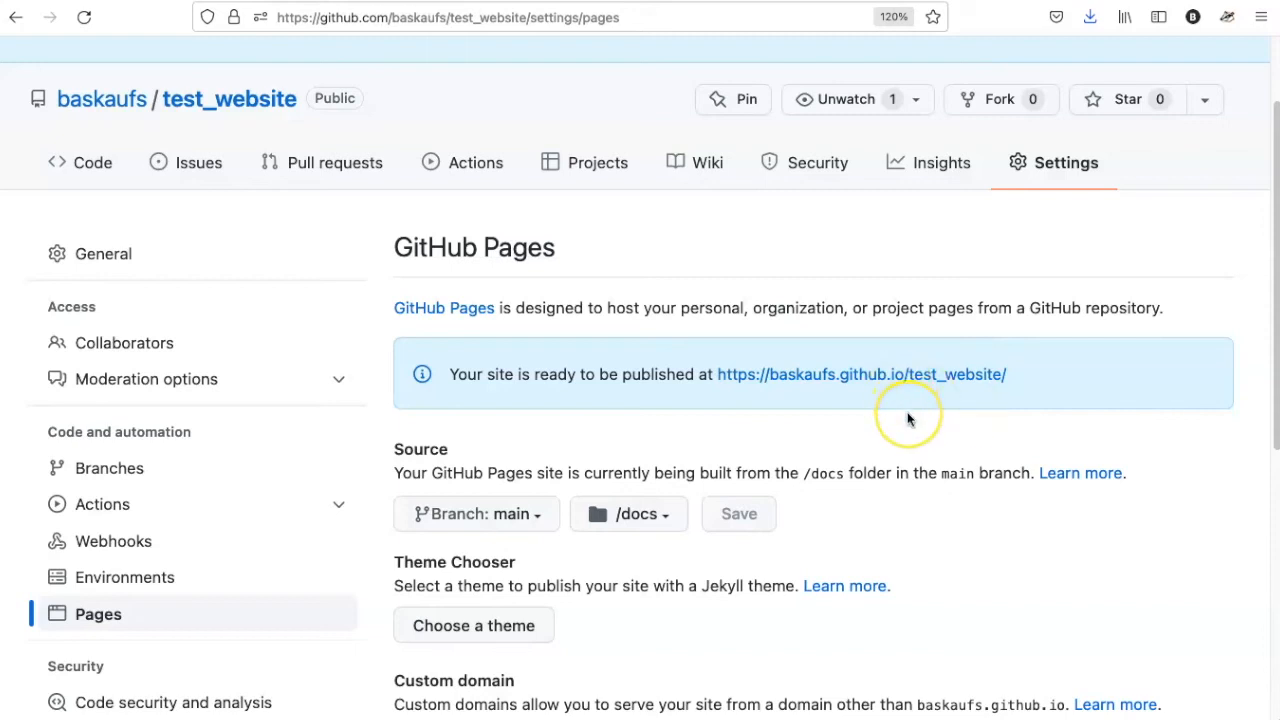
{"action": "mouse_move", "coordinate": [740, 352]}
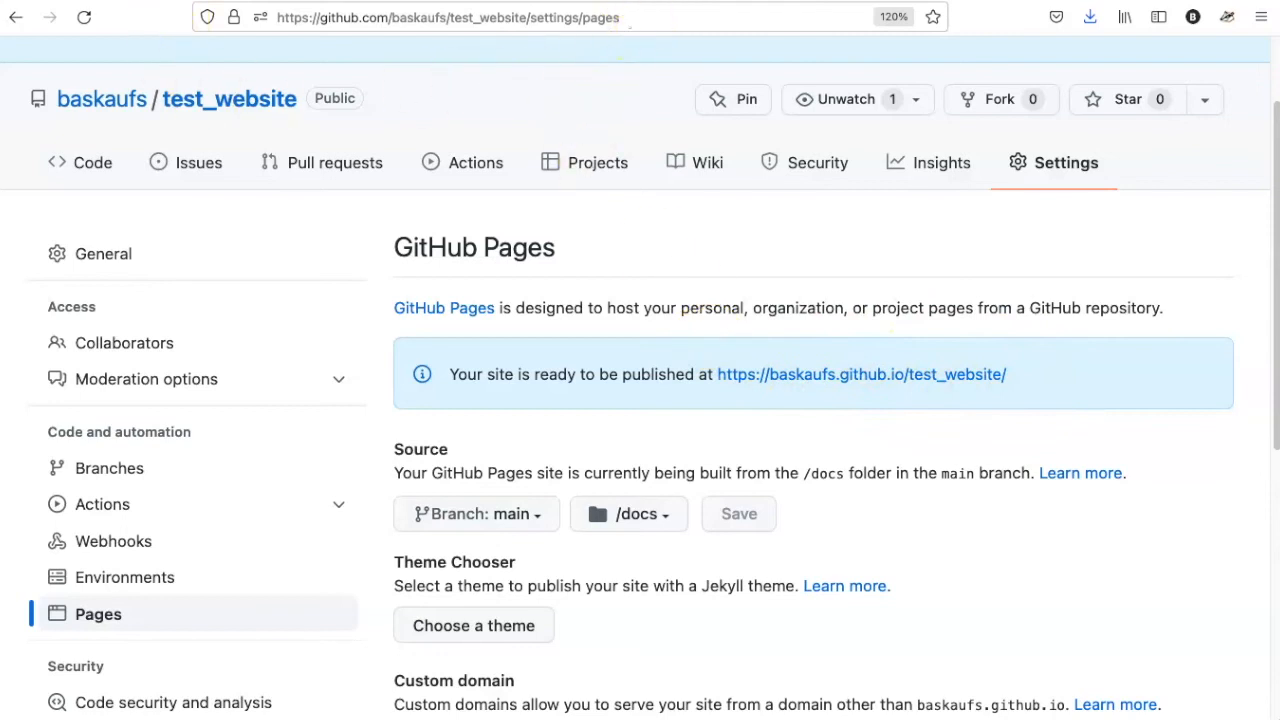
{"action": "mouse_move", "coordinate": [264, 608]}
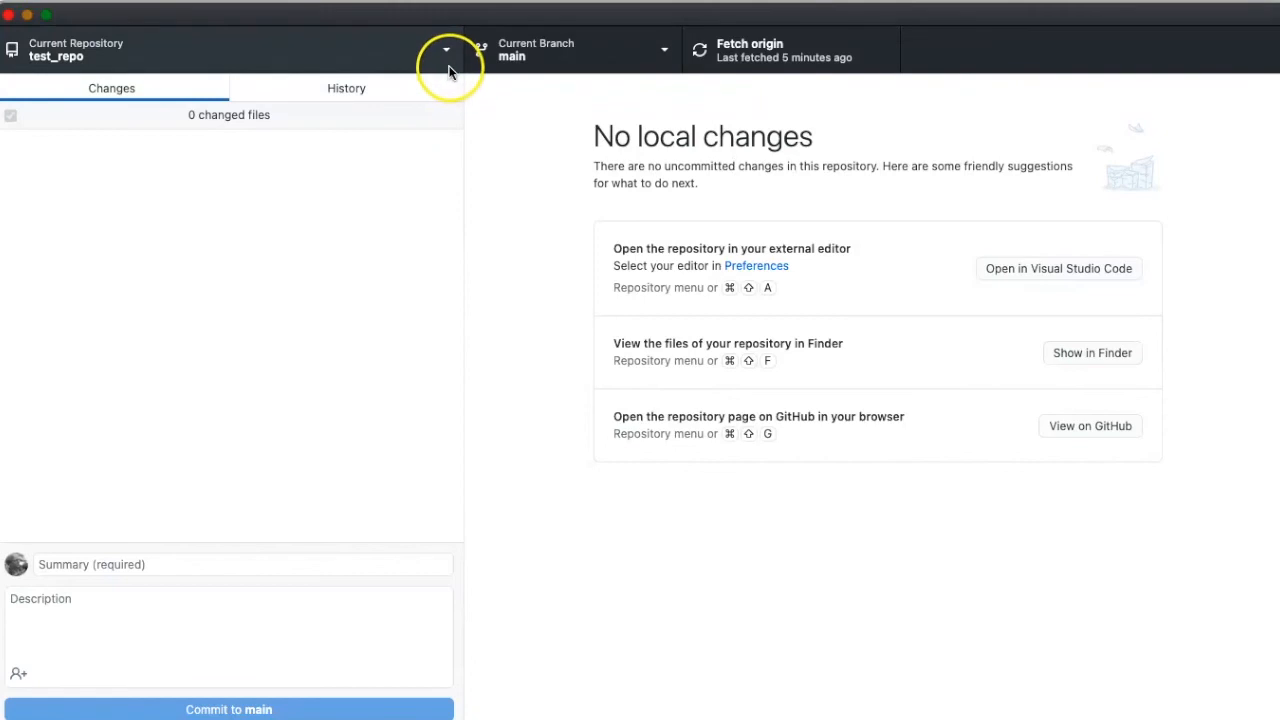
Clone test_website from GitHub into the local github folder as the current repository.
{"action": "left_click", "coordinate": [446, 48]}
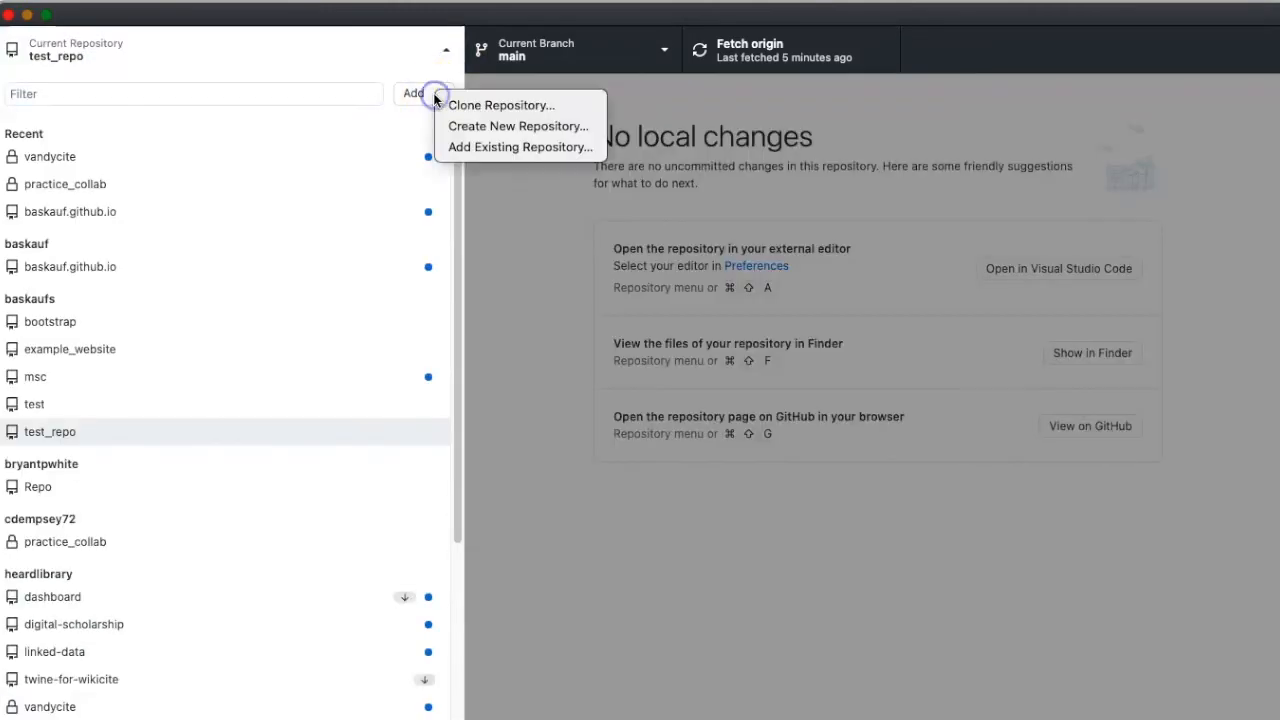
{"action": "left_click", "coordinate": [500, 104]}
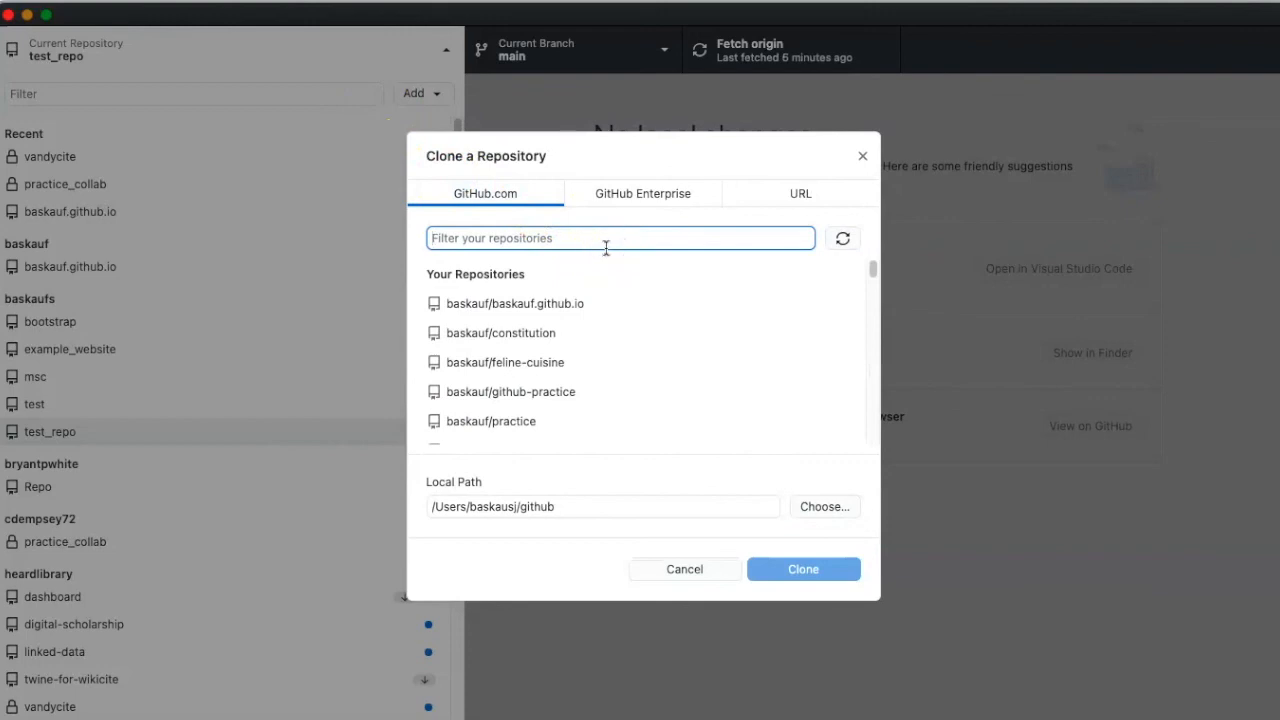
{"action": "type", "text": "test_w"}
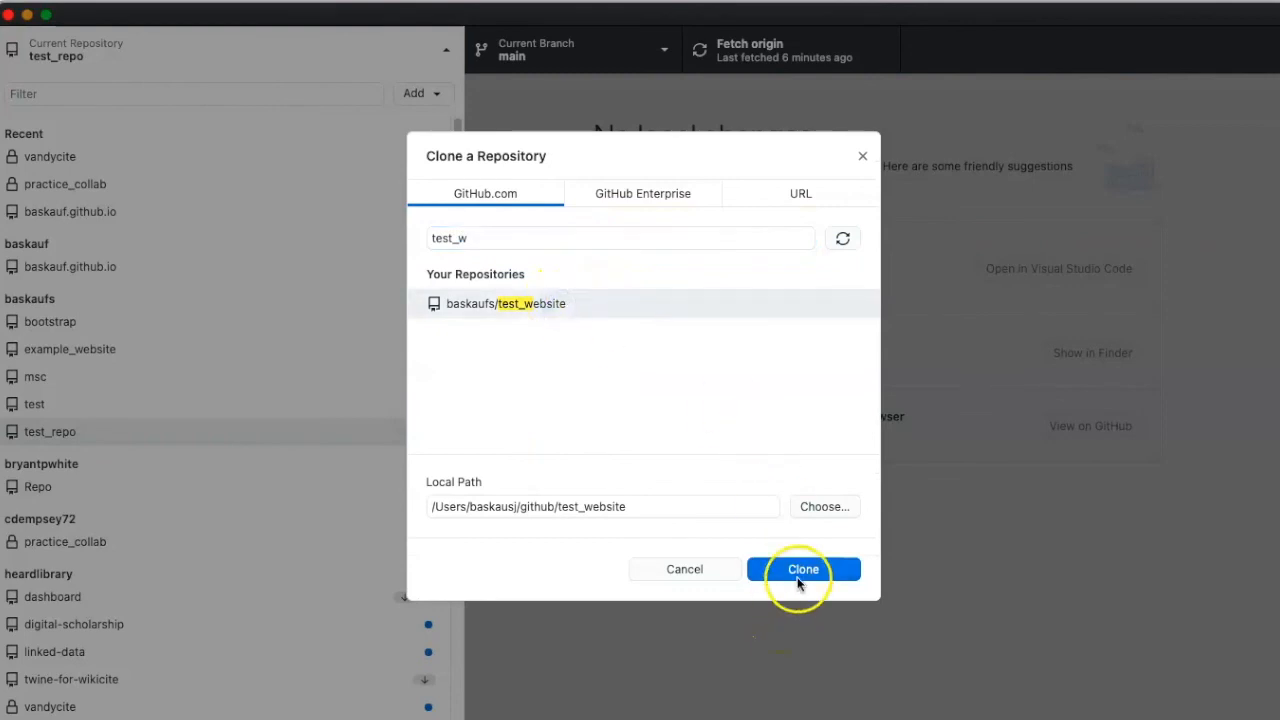
{"action": "left_click", "coordinate": [804, 568]}
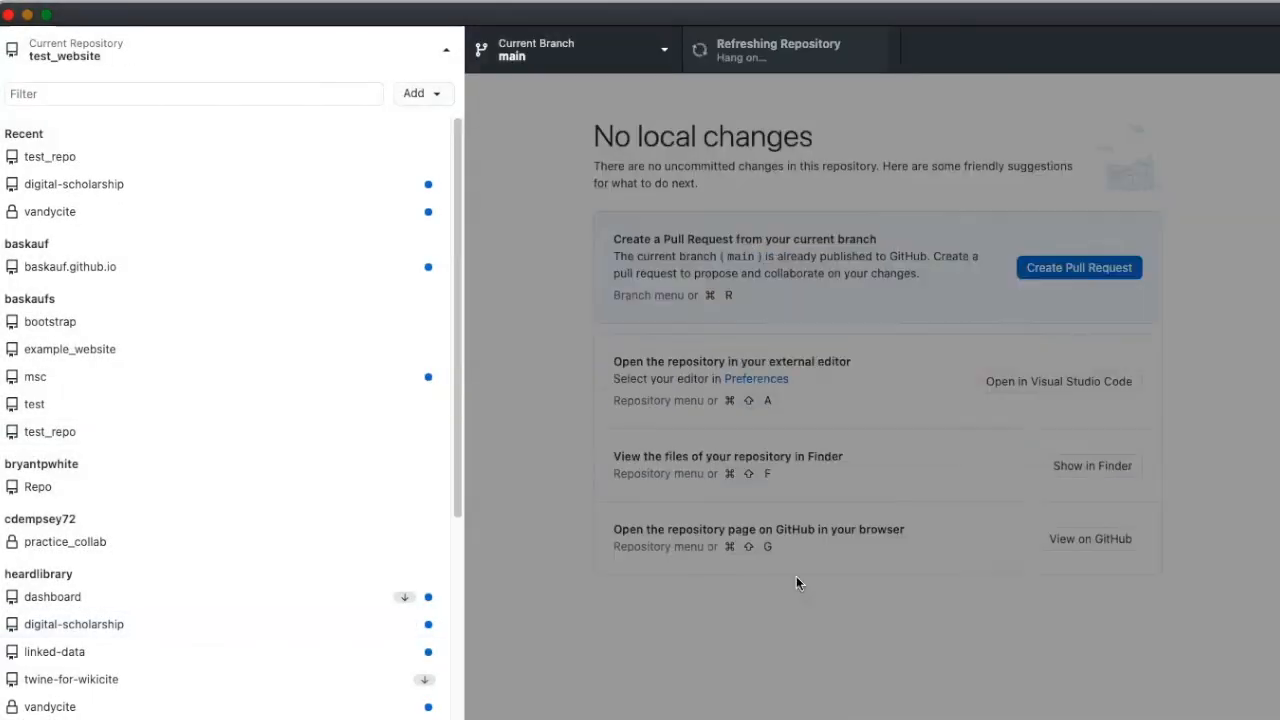